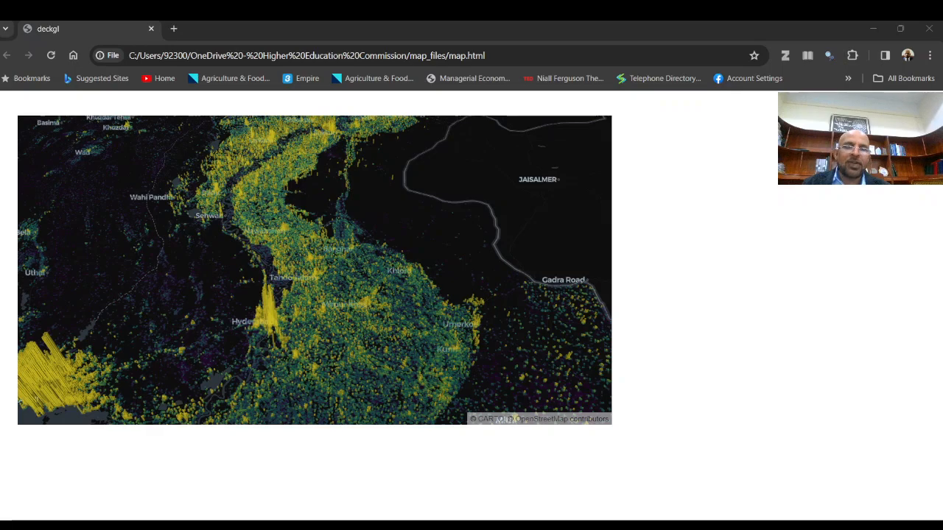
mouse_move(415, 300)
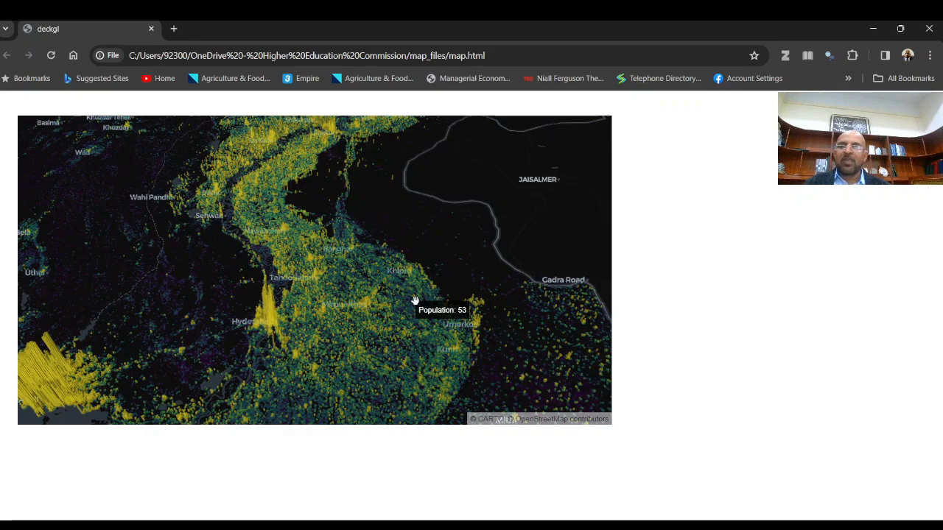
mouse_move(121, 327)
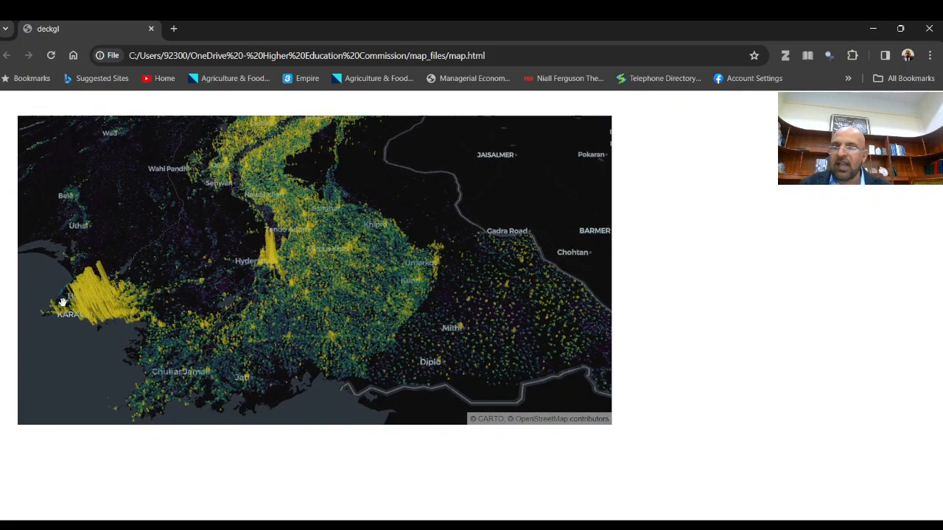
mouse_move(110, 292)
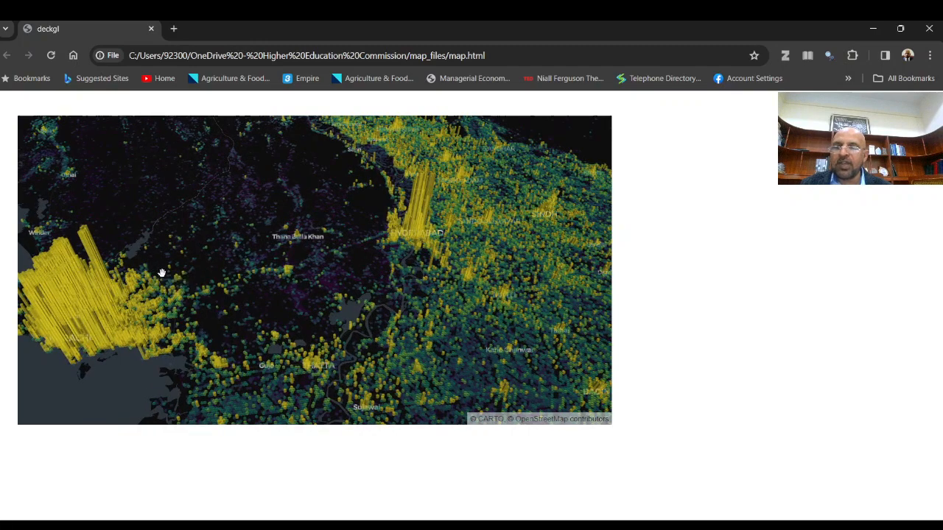
mouse_move(77, 271)
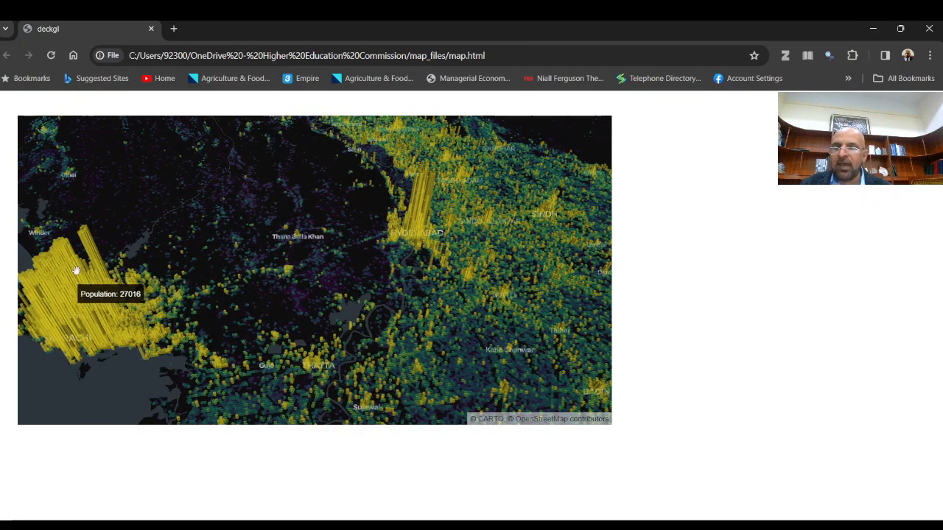
mouse_move(367, 261)
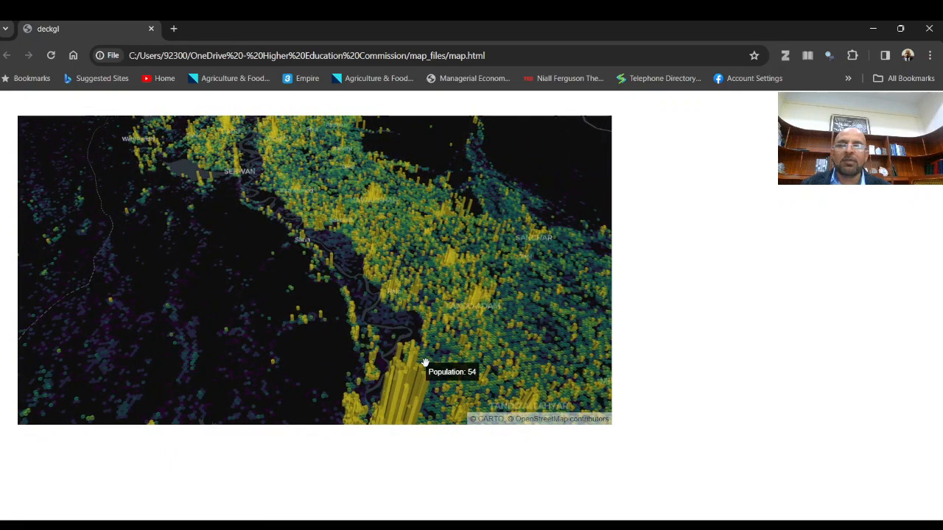
Step: Tilt the map to view southern Pakistan's population columns from the side
left_click_drag(424, 360, 350, 287)
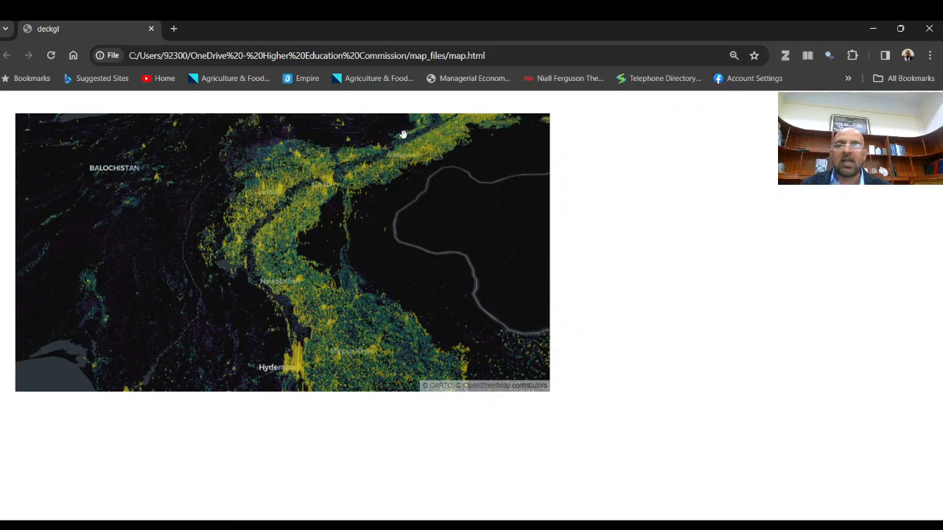
Step: Pan north along the river and rotate toward the dense northeastern columns
left_click_drag(403, 136, 330, 272)
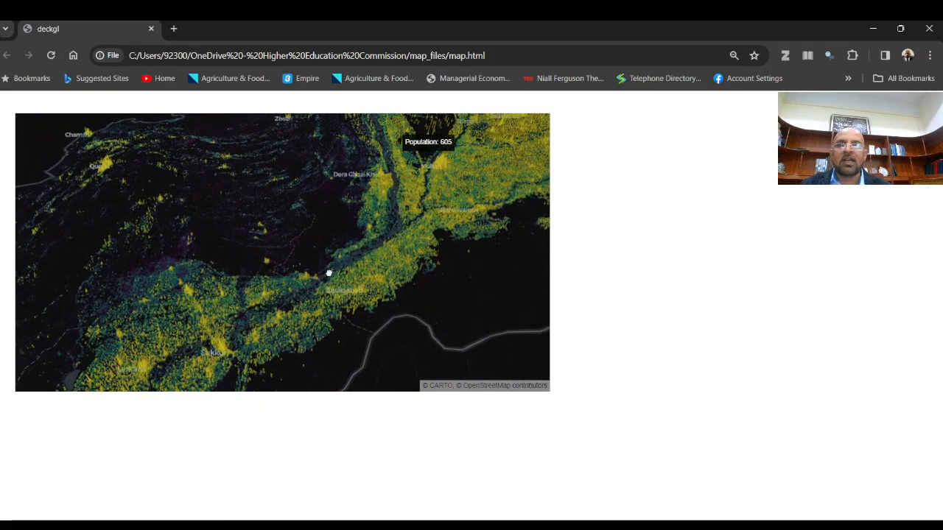
left_click_drag(330, 272, 294, 262)
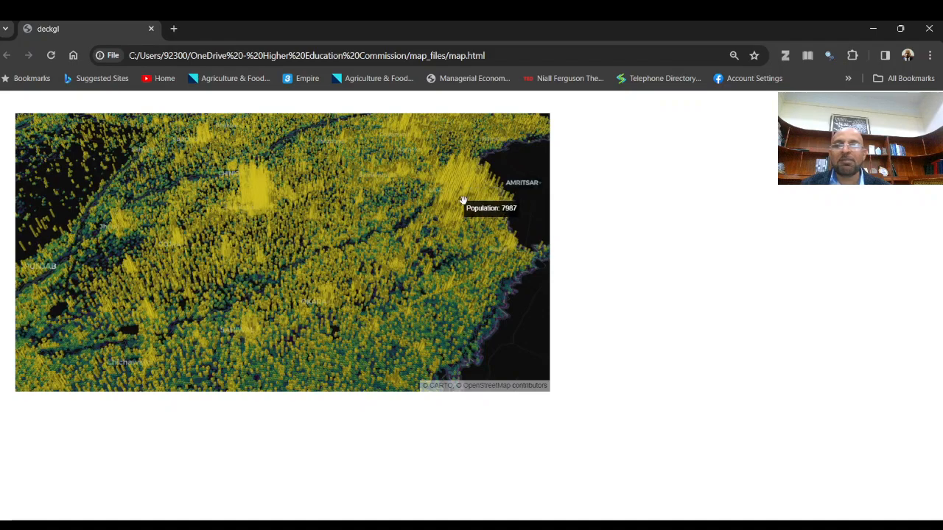
mouse_move(428, 180)
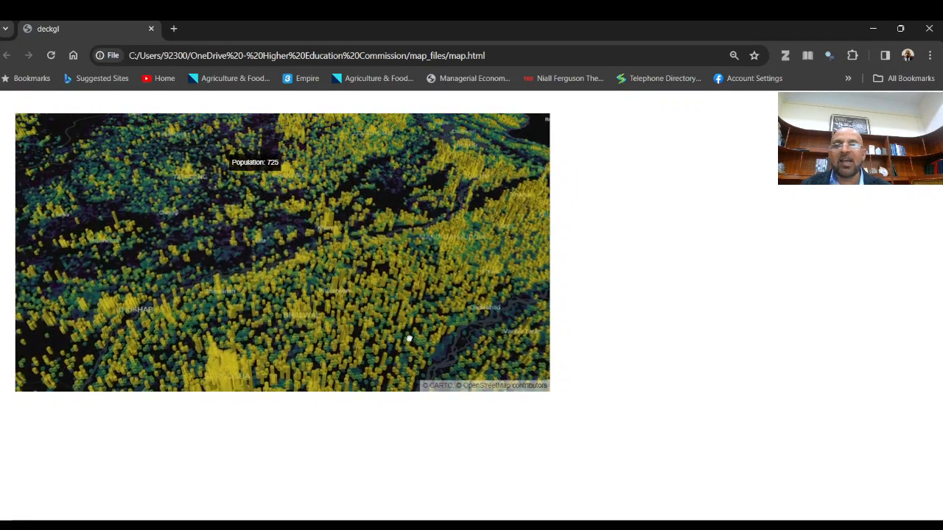
left_click_drag(409, 338, 380, 191)
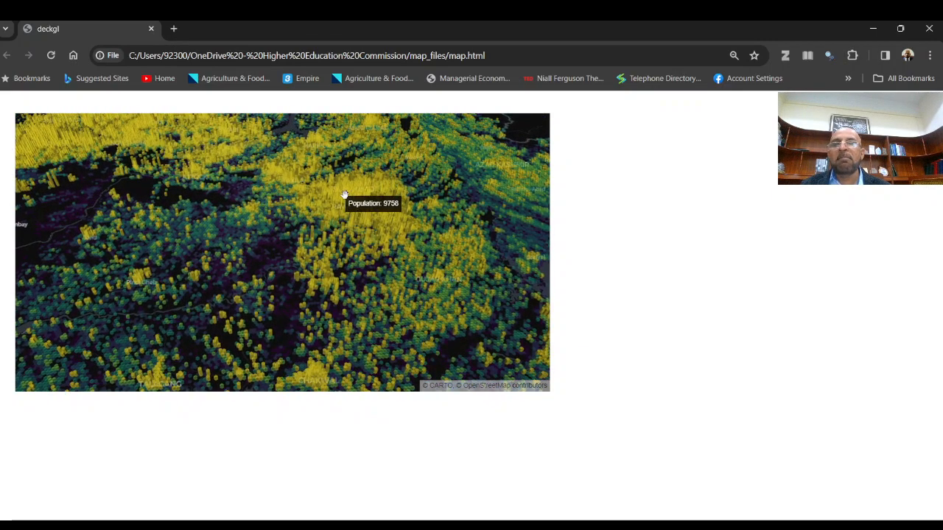
Step: Move across the tall columns to another dense cluster and zoom for population values
left_click_drag(344, 203, 360, 231)
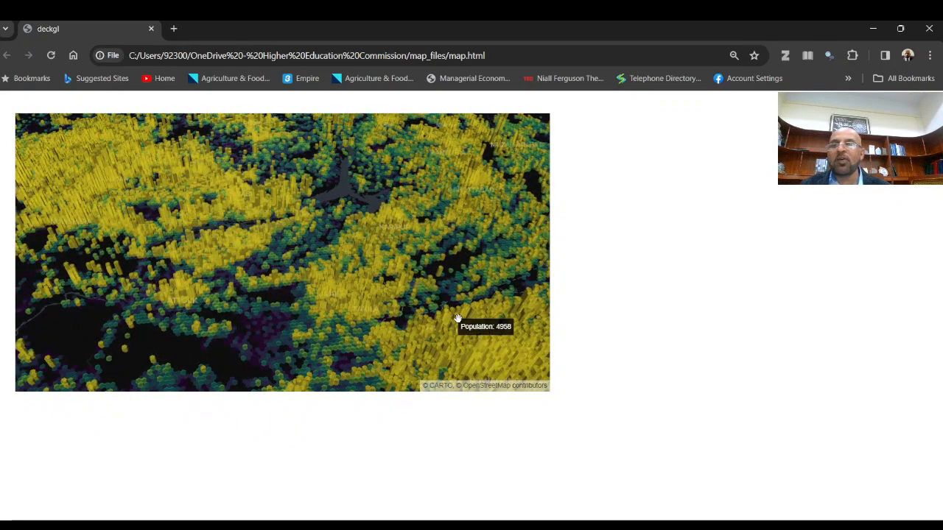
left_click_drag(457, 317, 341, 271)
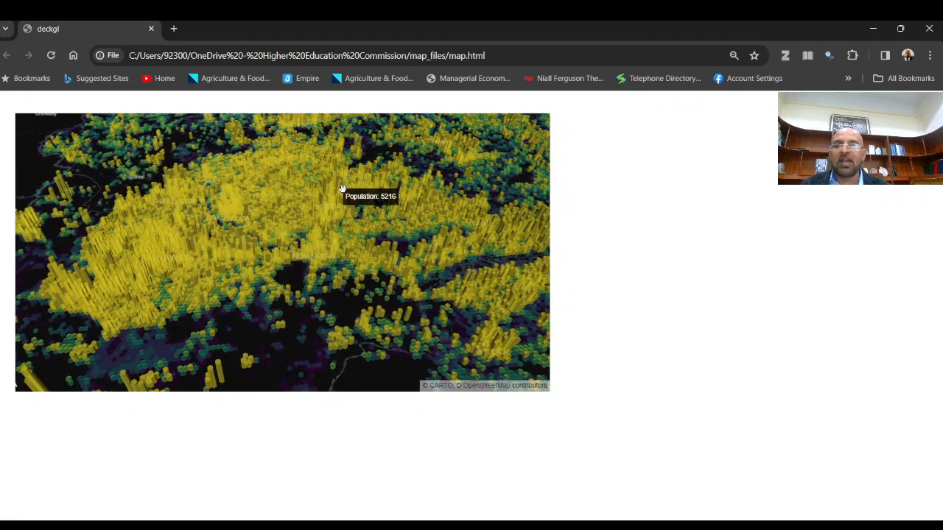
mouse_move(406, 212)
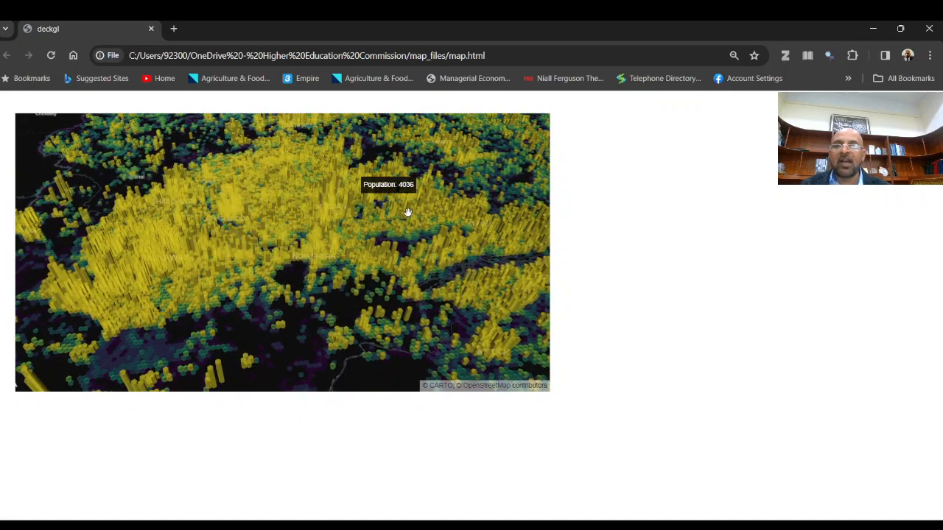
scroll("down", 3)
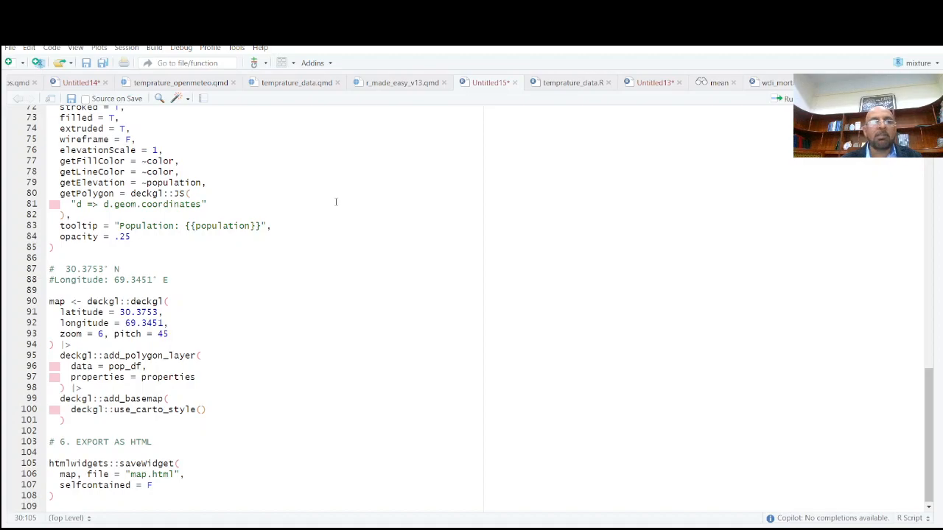
scroll("up", 3)
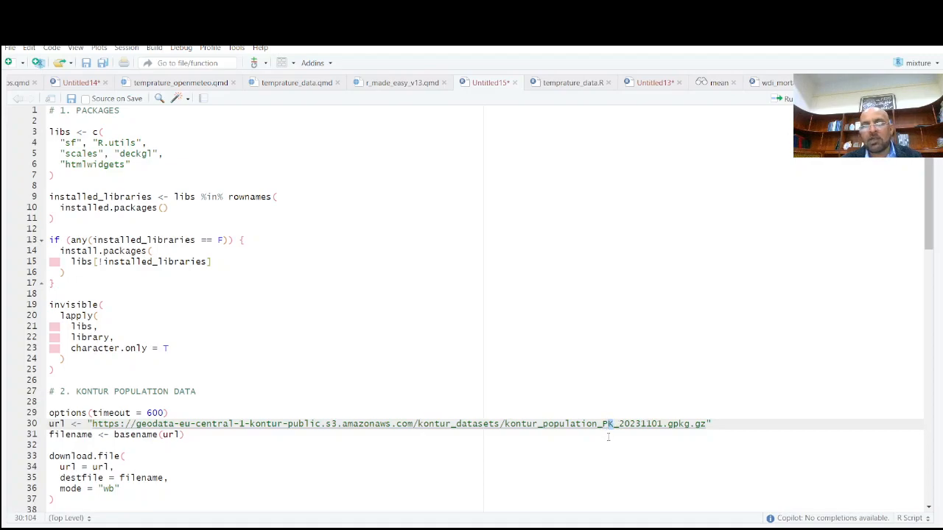
scroll("down", 3)
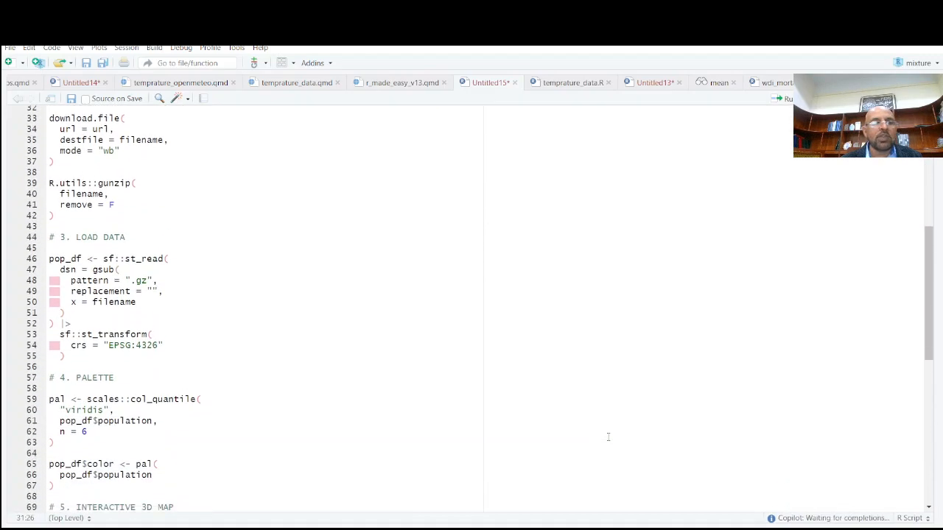
scroll("down", 3)
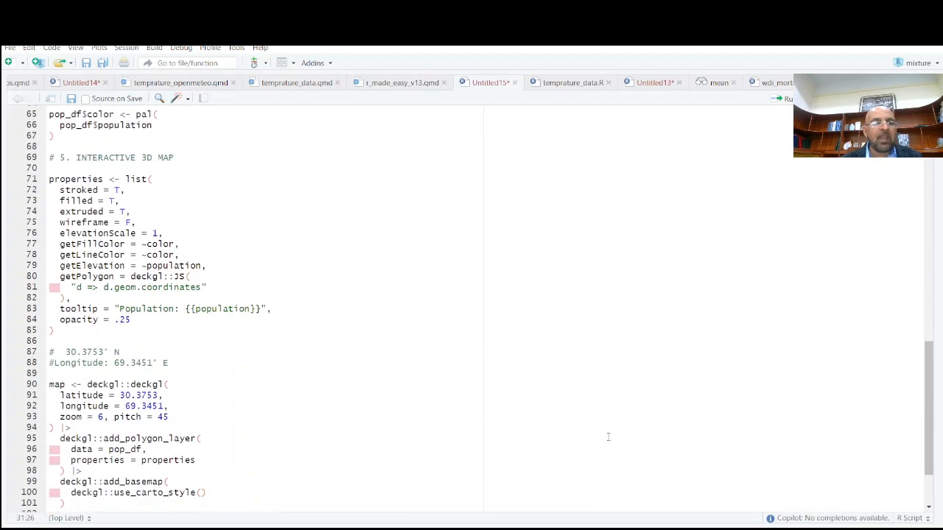
scroll("down", 3)
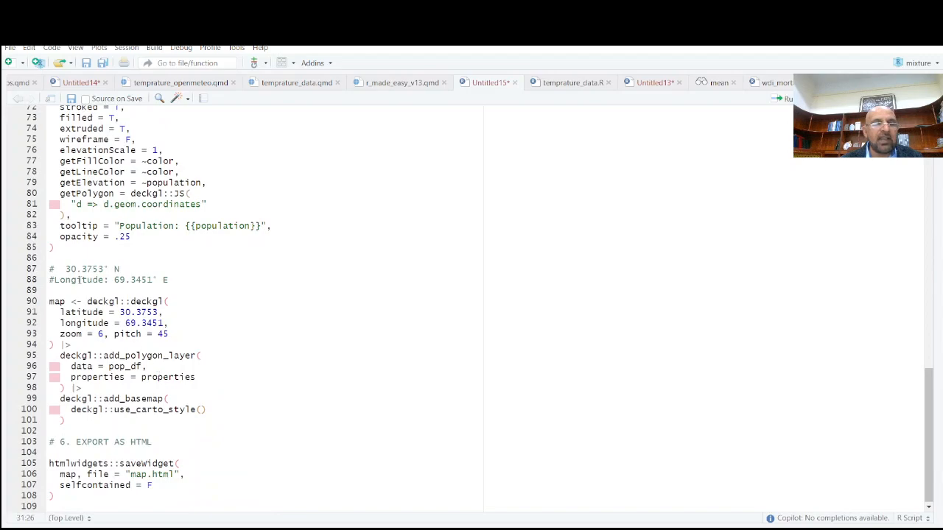
left_click_drag(48, 268, 168, 279)
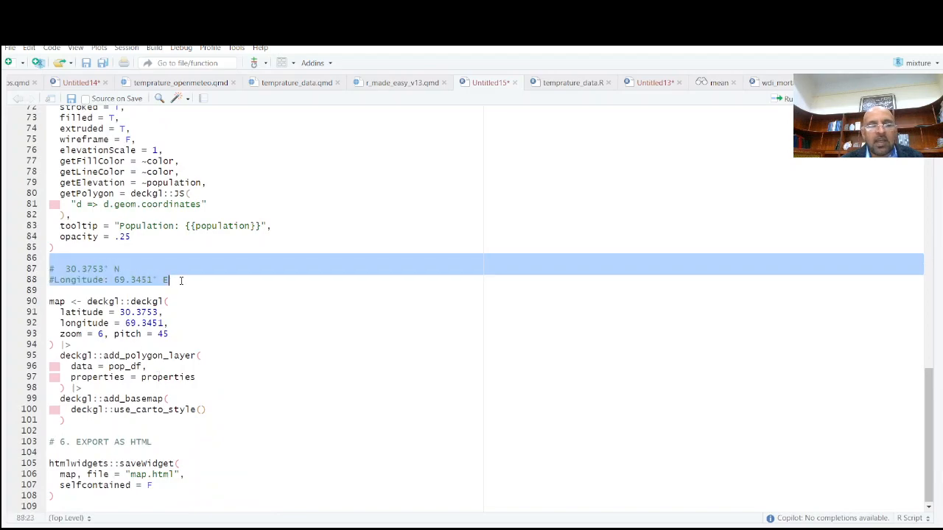
left_click(306, 419)
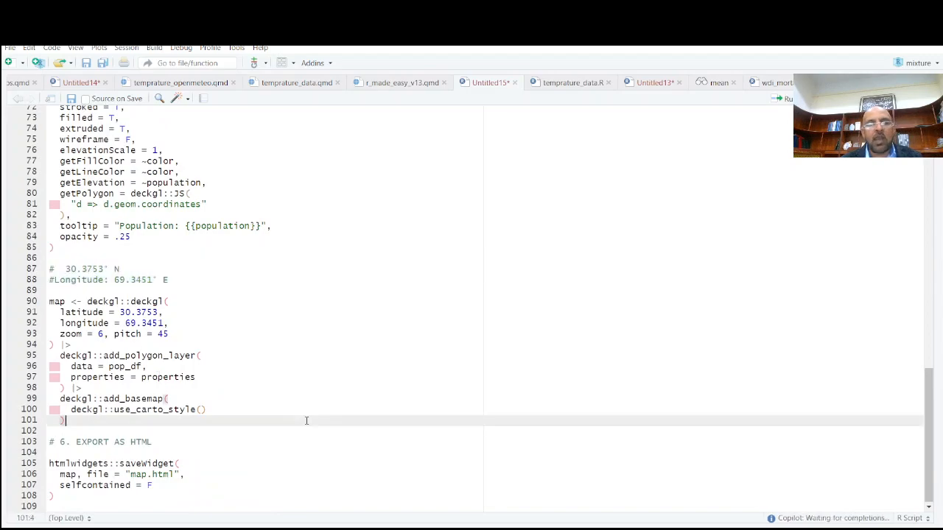
mouse_move(580, 495)
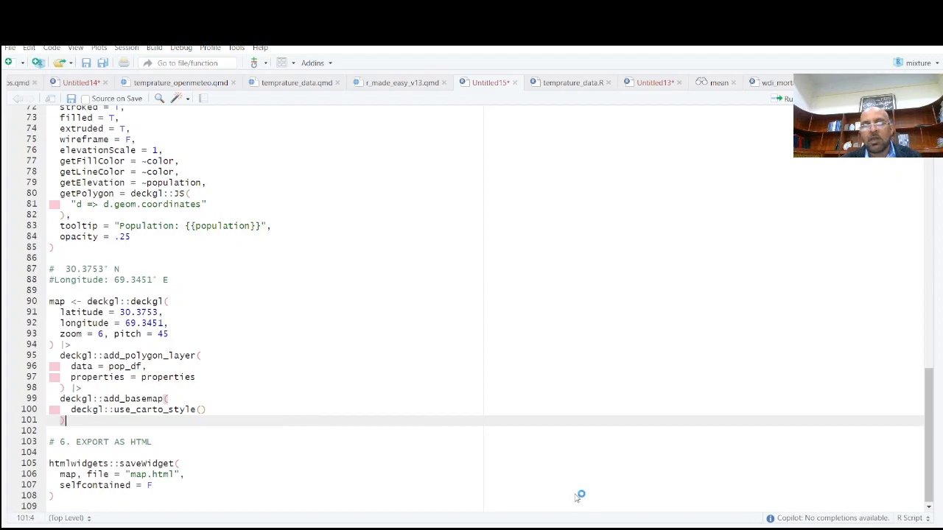
mouse_move(624, 495)
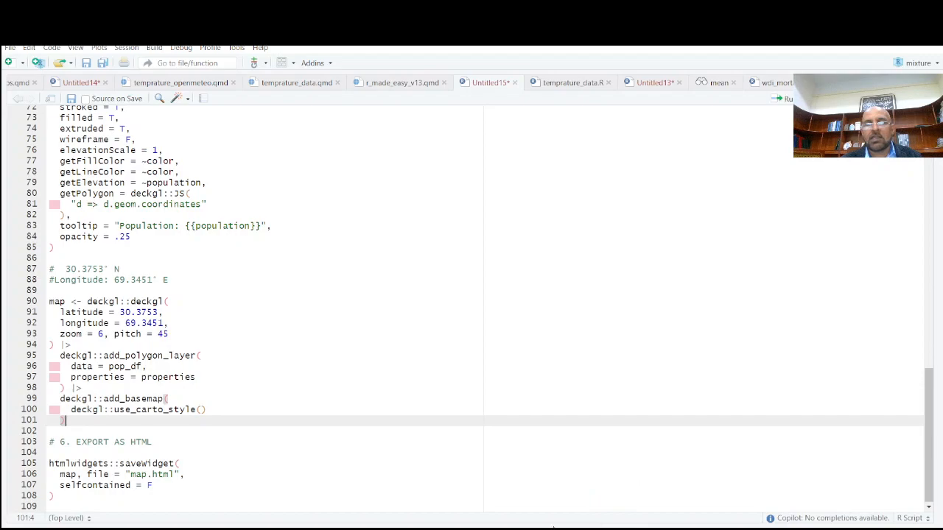
mouse_move(561, 480)
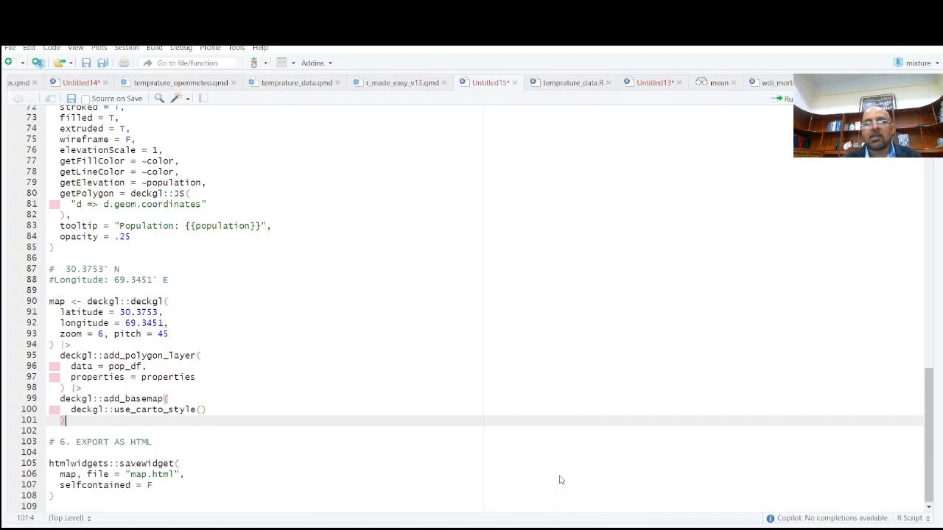